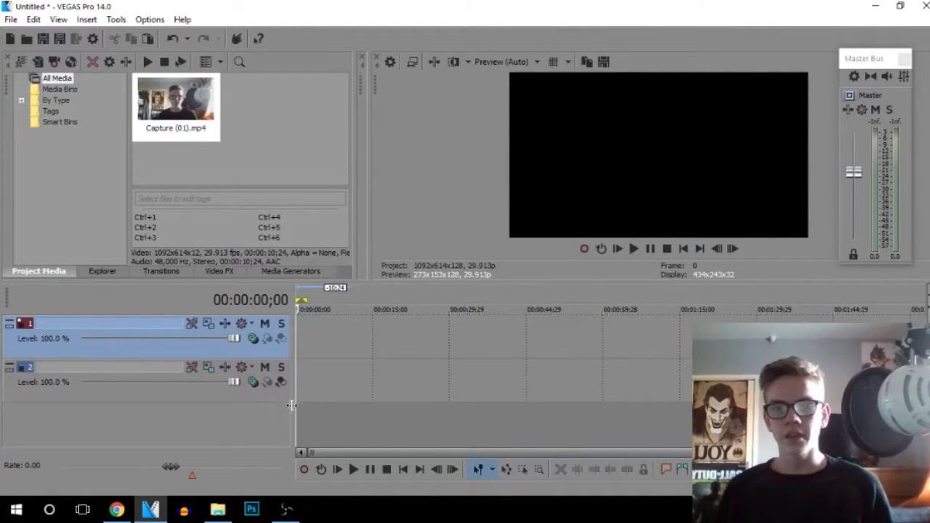
mouse_move(302, 427)
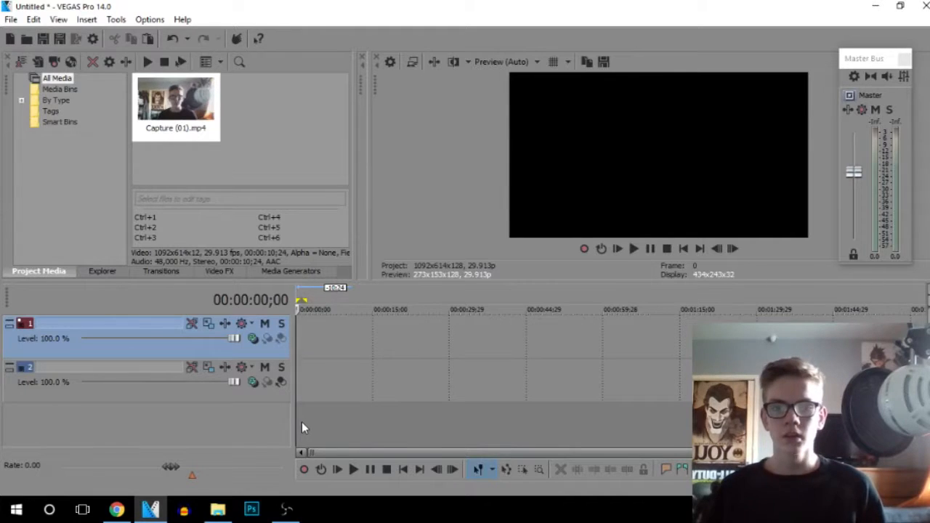
mouse_move(378, 102)
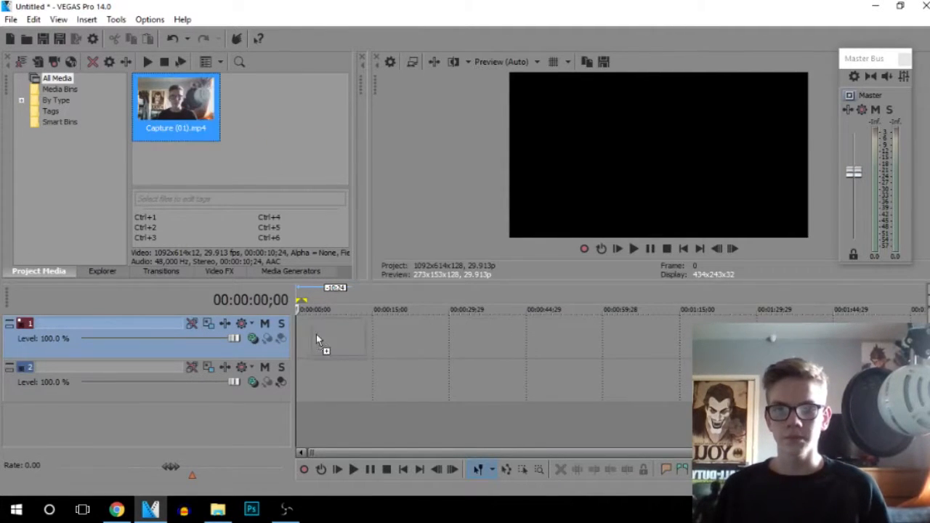
Place Capture (01).mp4 from Project Media at the start of the timeline.
drag(178, 101, 322, 349)
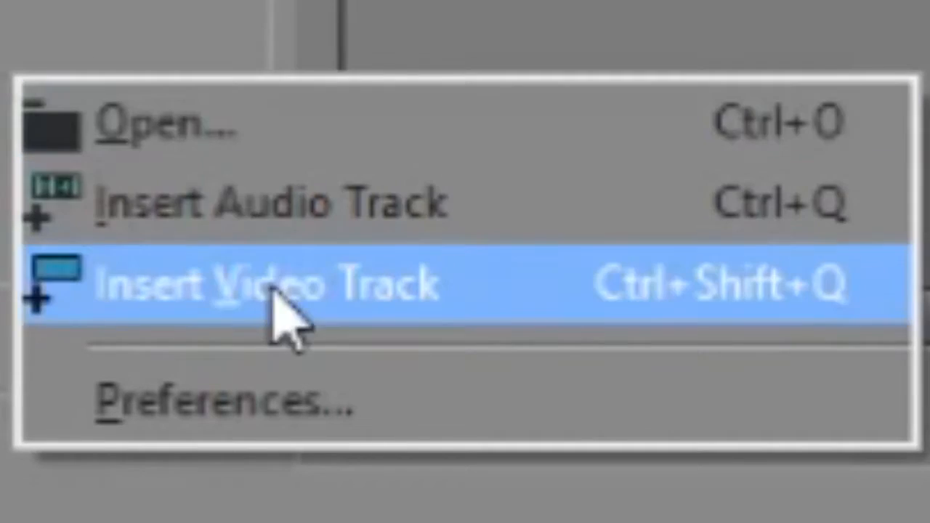
Add a video track and paste a copy of the Capture clip onto track 1 above the original.
click(269, 283)
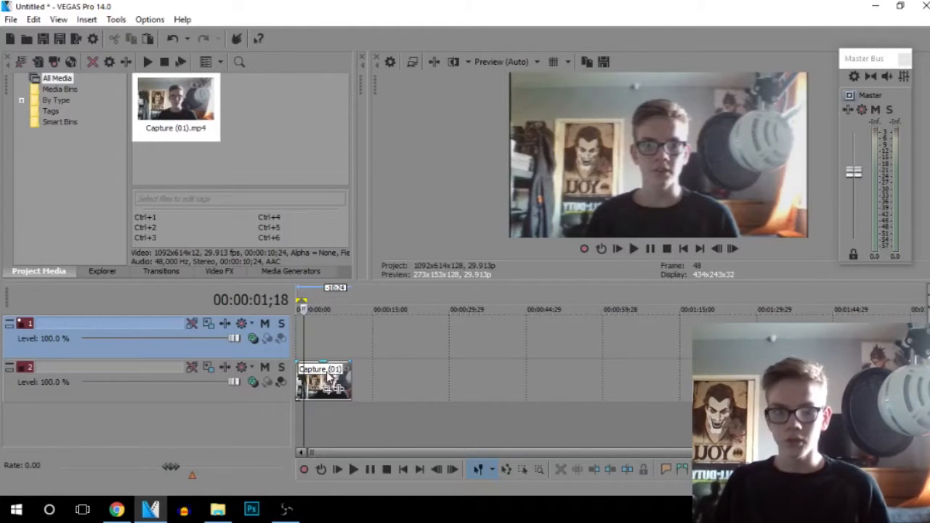
click(323, 381)
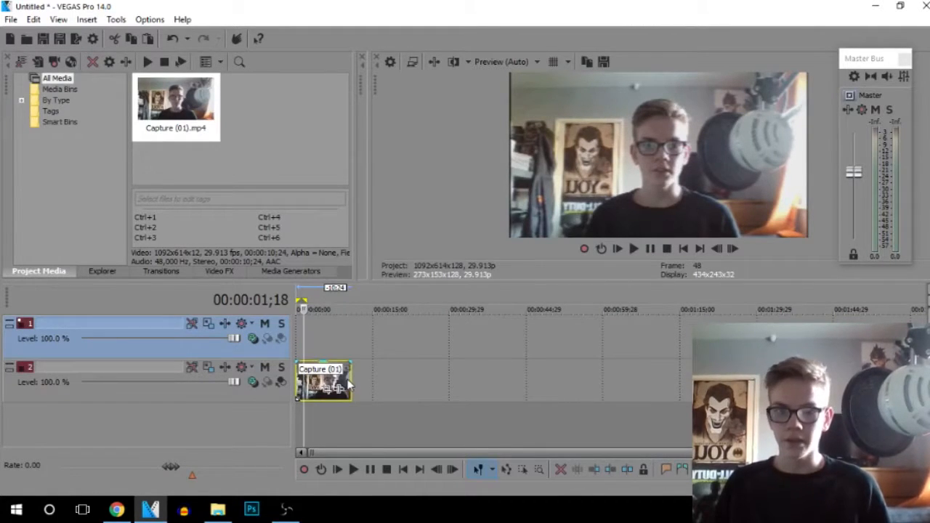
right_click(323, 381)
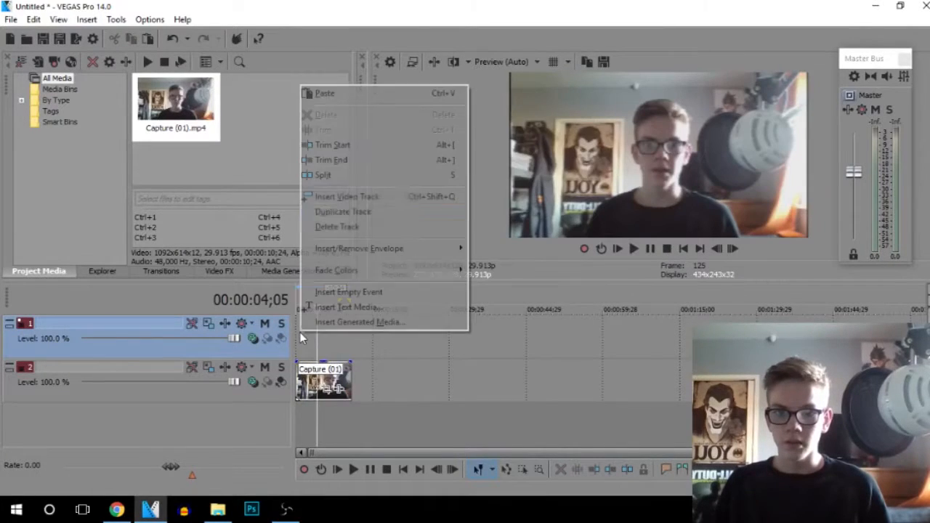
click(324, 93)
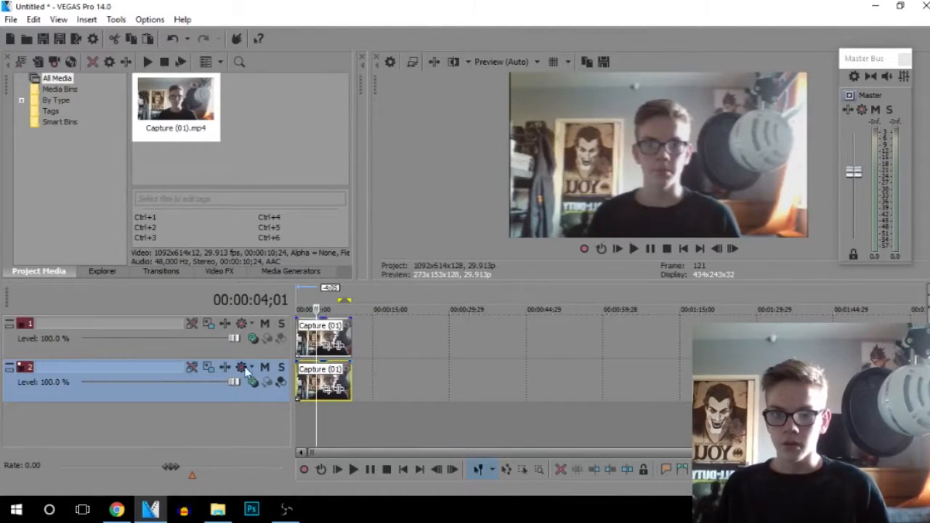
Apply the VEGAS Gaussian Blur Default preset to the track 2 clip from Video FX.
click(220, 272)
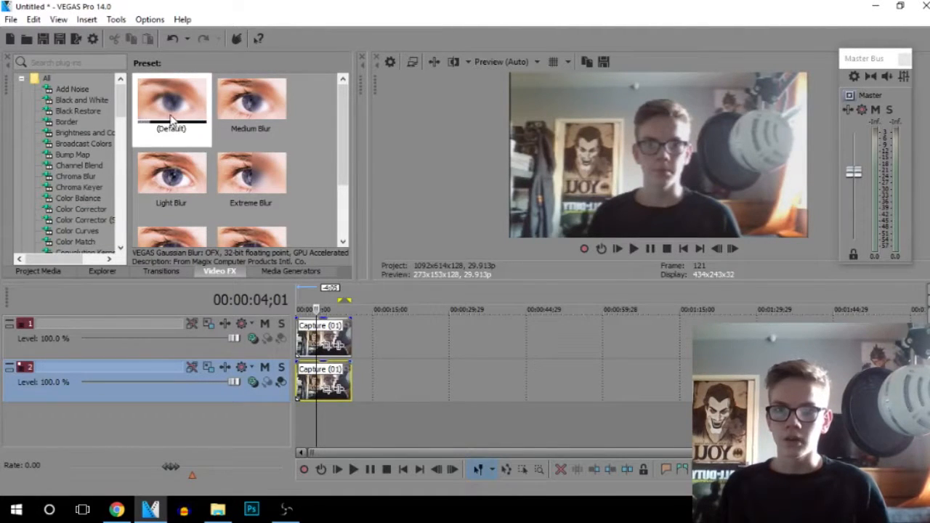
click(172, 102)
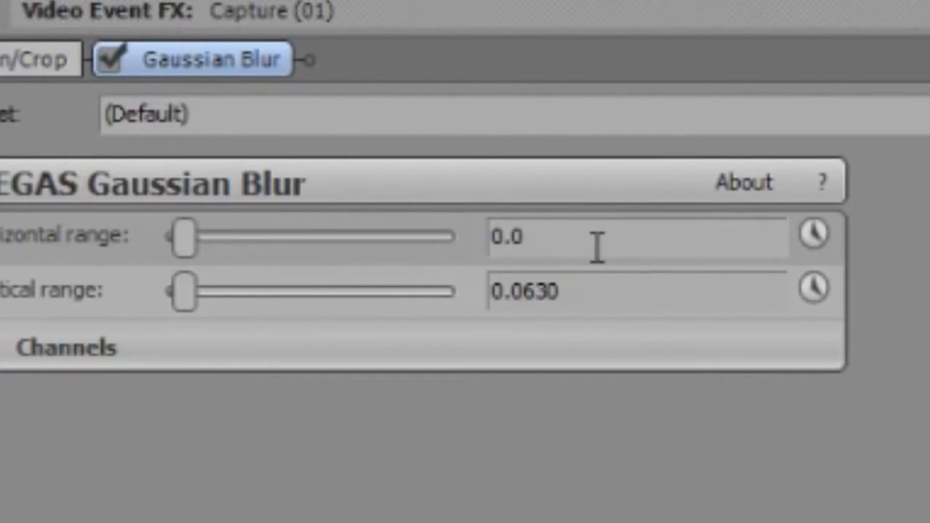
Set the blur's Horizontal and Vertical range to 0.012 and close the Video Event FX window.
text(0.012)
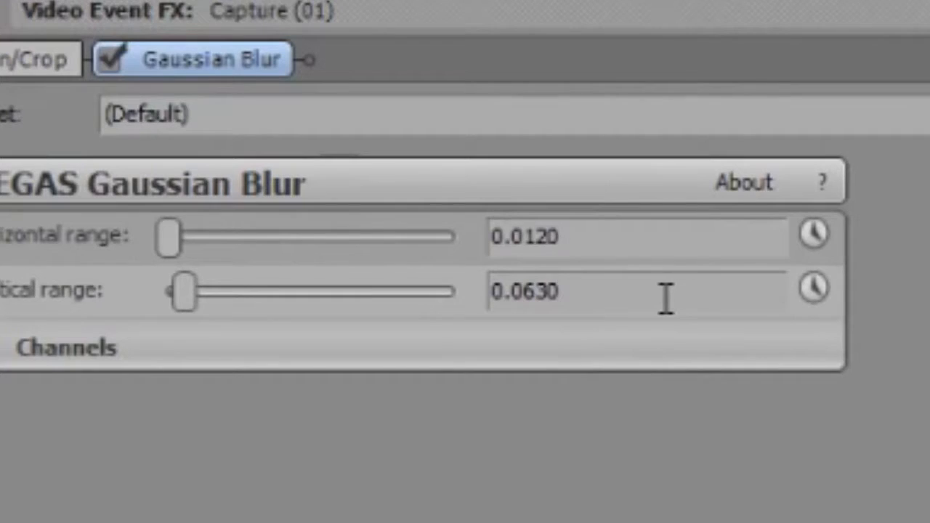
text(0.012)
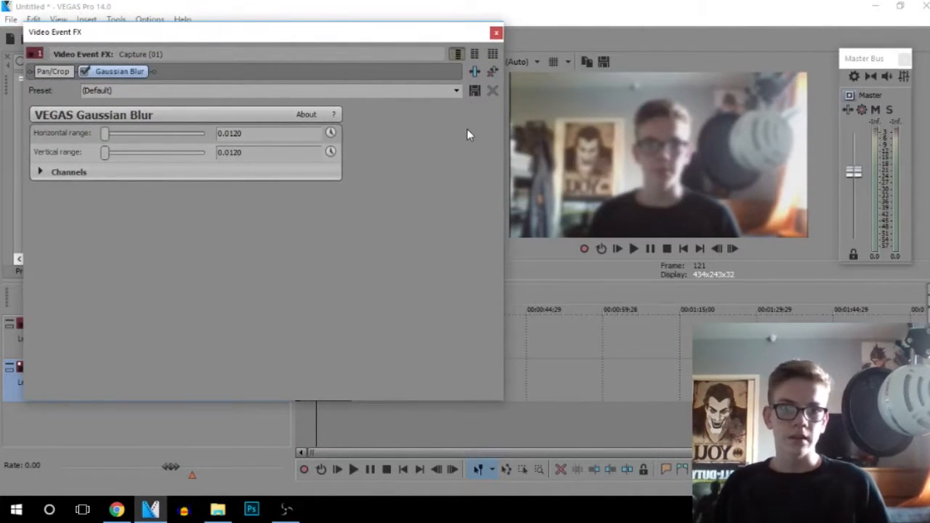
mouse_move(695, 178)
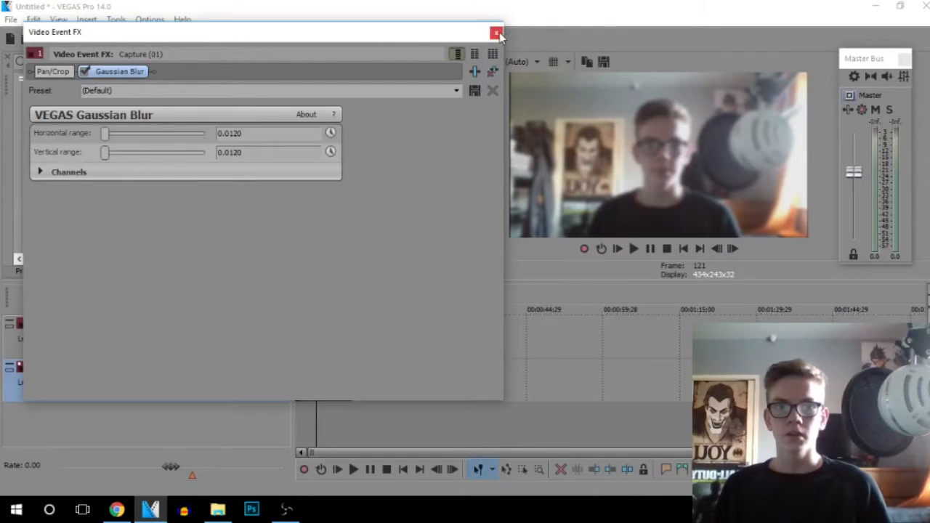
click(497, 35)
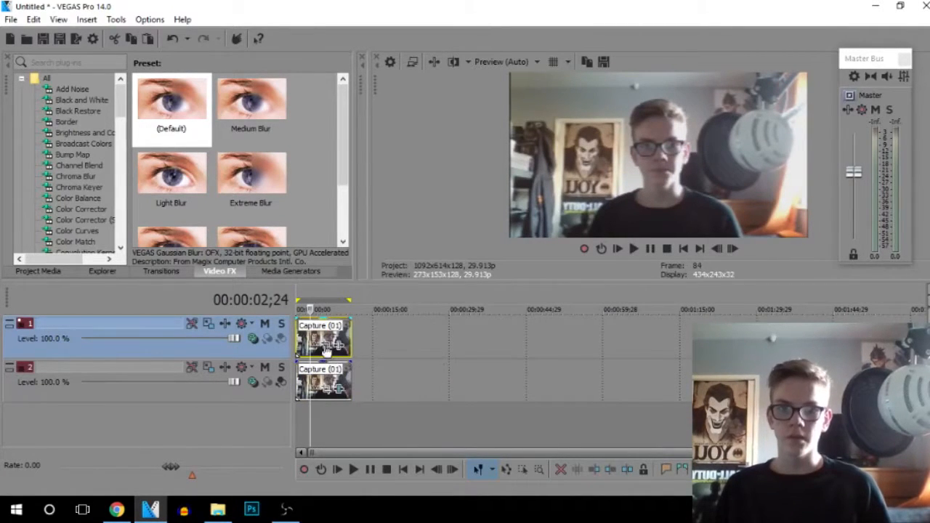
mouse_move(334, 345)
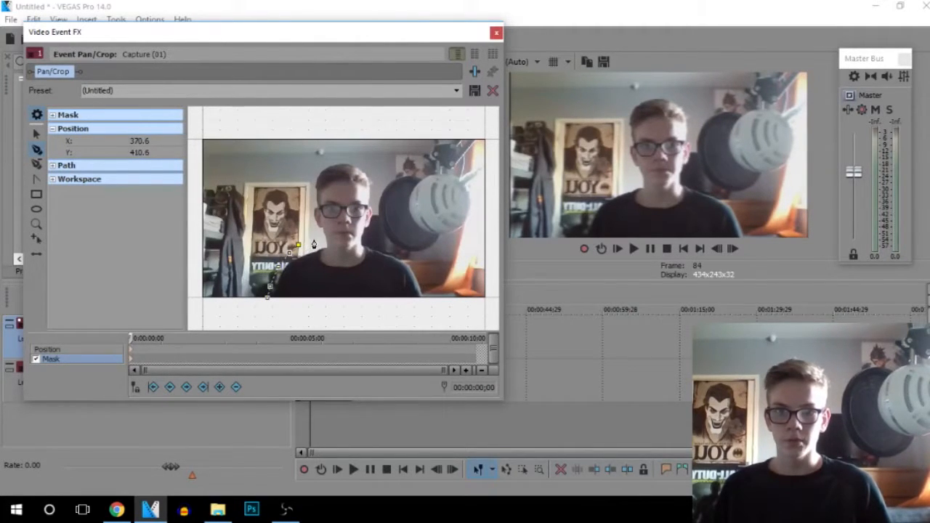
Trace Bezier mask points around the person's head and shoulders in Event Pan/Crop.
drag(314, 245, 309, 223)
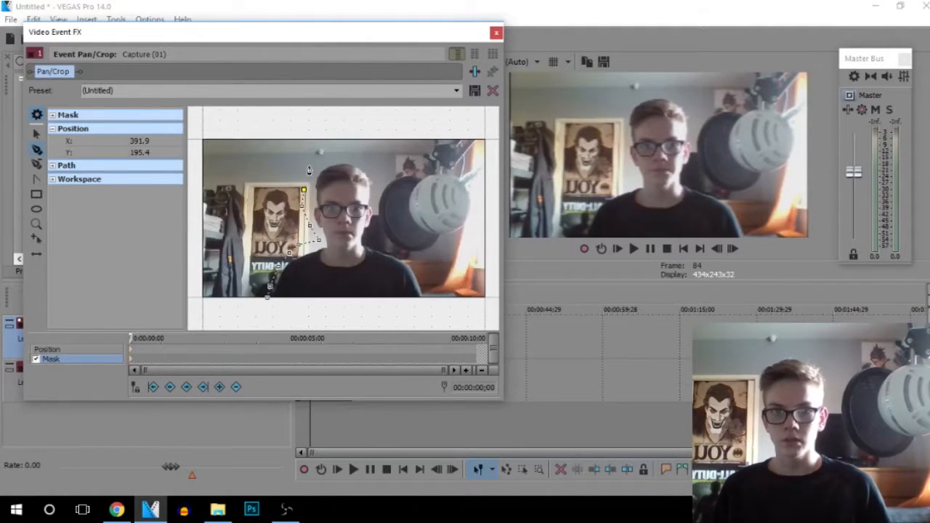
drag(304, 190, 318, 166)
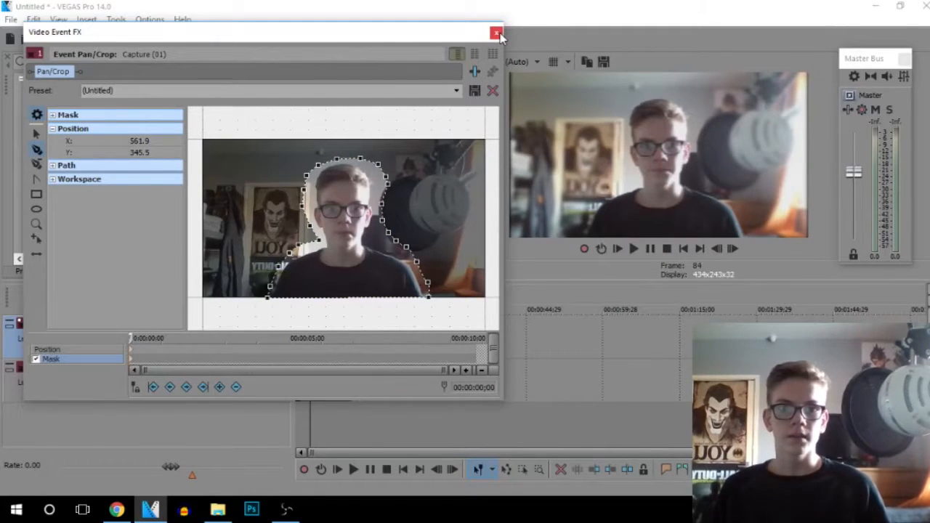
click(497, 35)
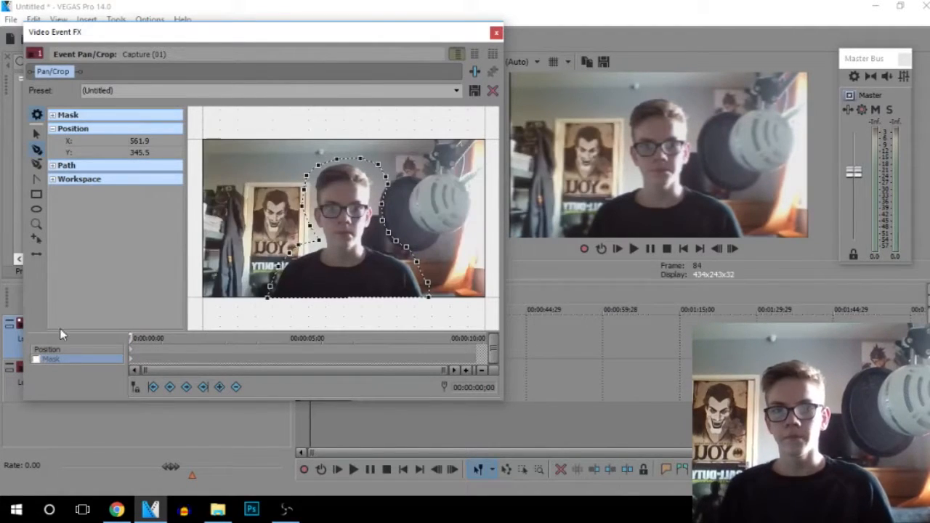
Select the Mask keyframe row and close the Event Pan/Crop window.
click(35, 359)
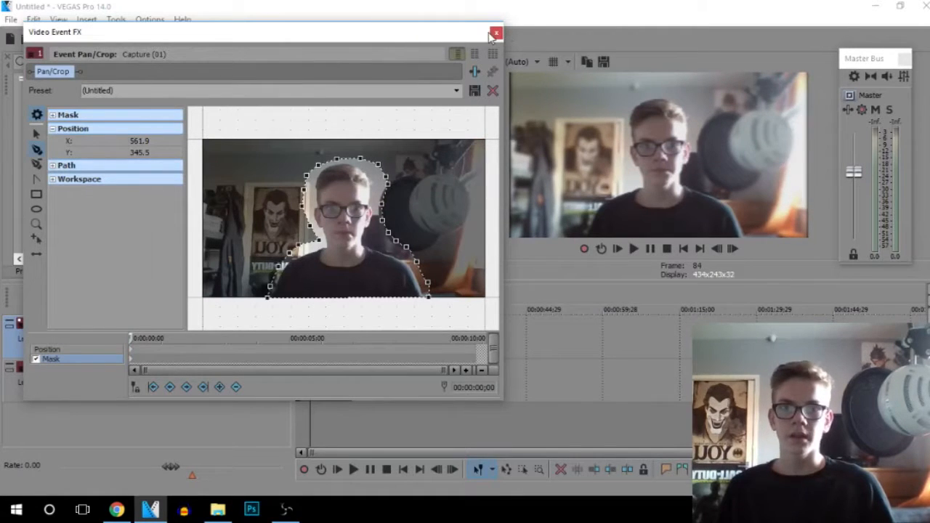
click(497, 33)
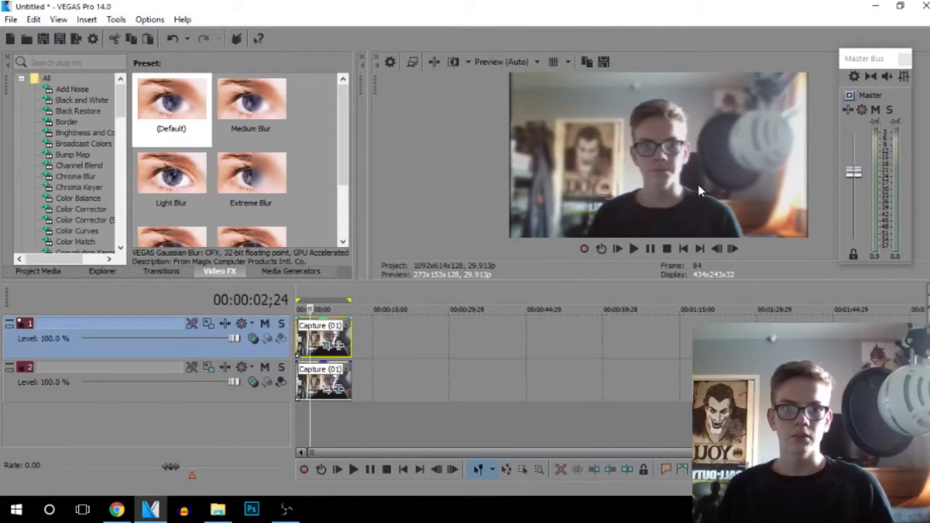
mouse_move(748, 128)
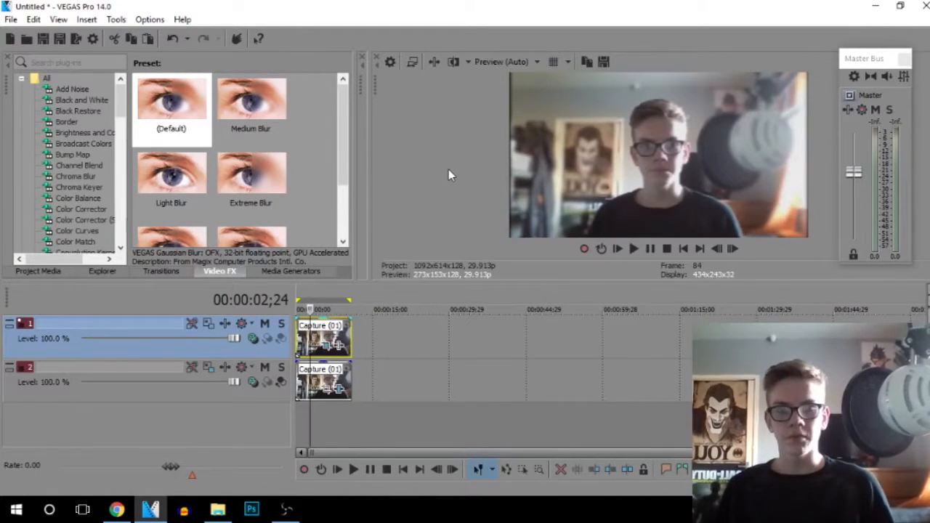
mouse_move(672, 146)
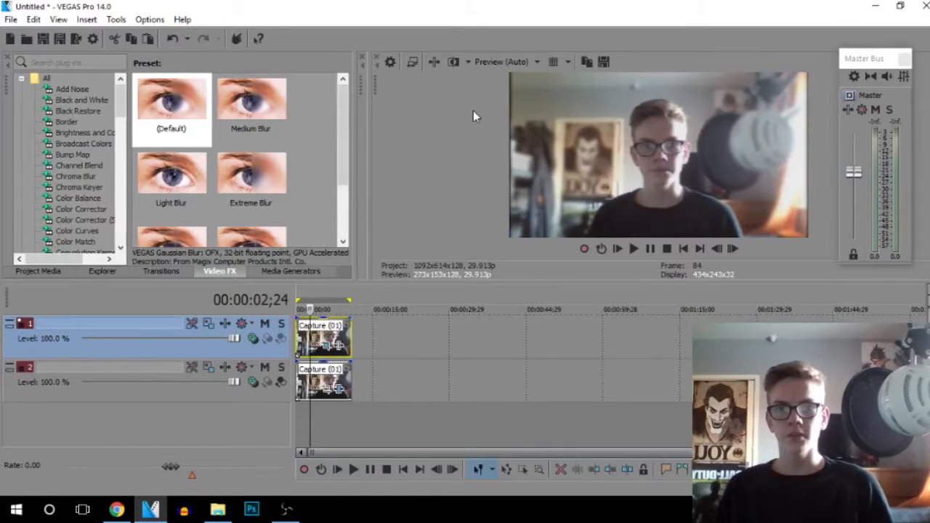
mouse_move(427, 226)
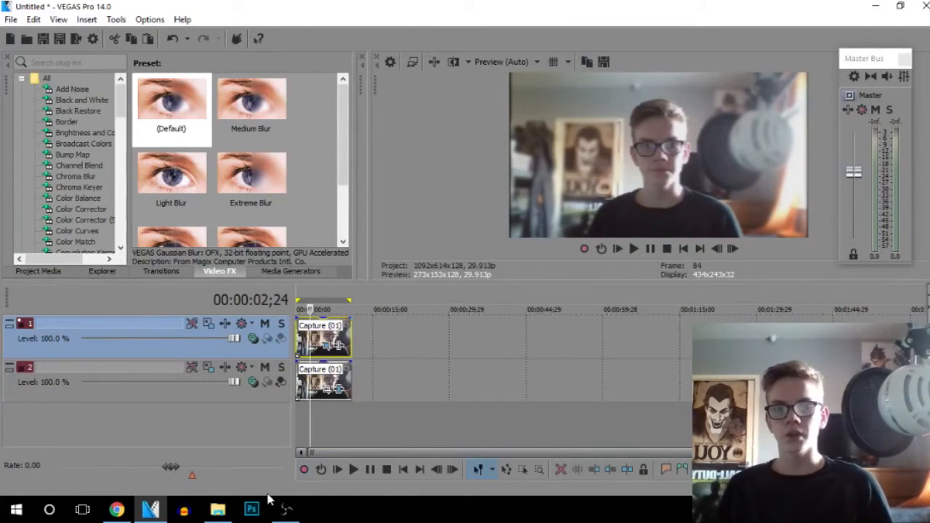
mouse_move(285, 508)
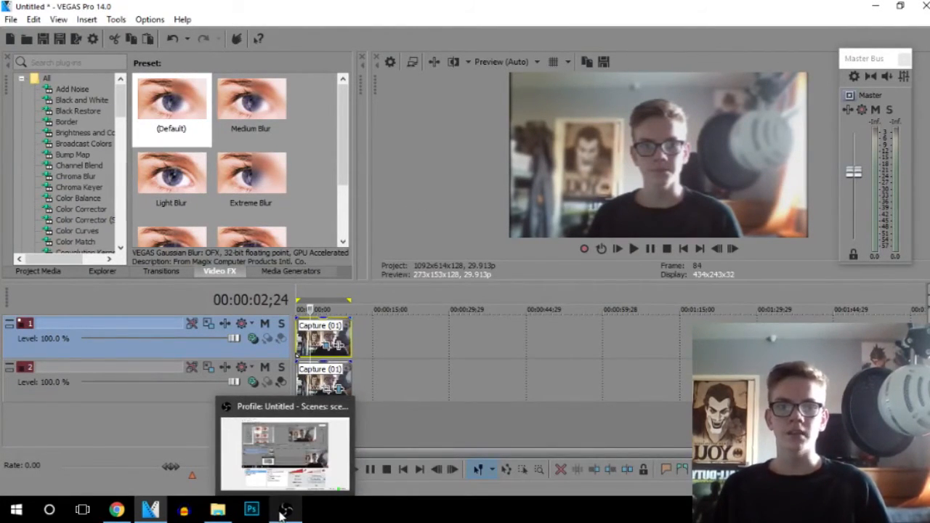